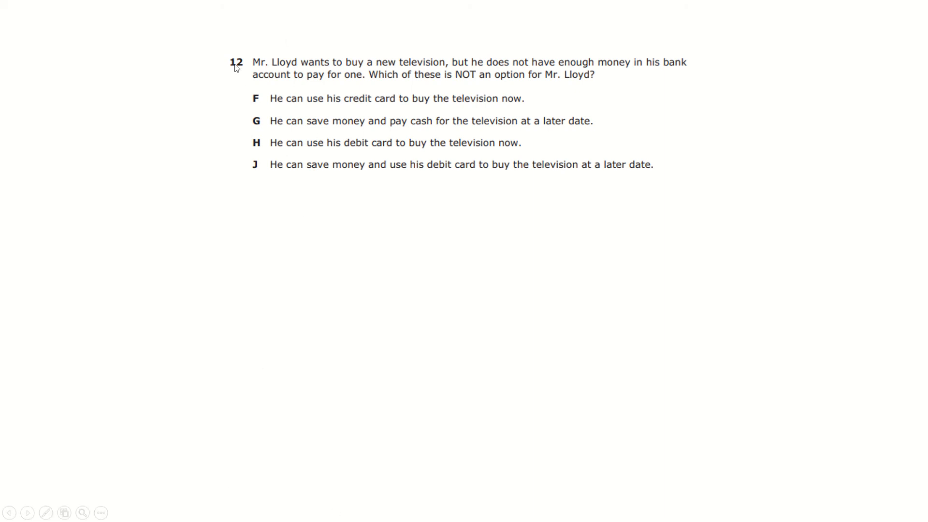
{"action": "mouse_move", "coordinate": [266, 85]}
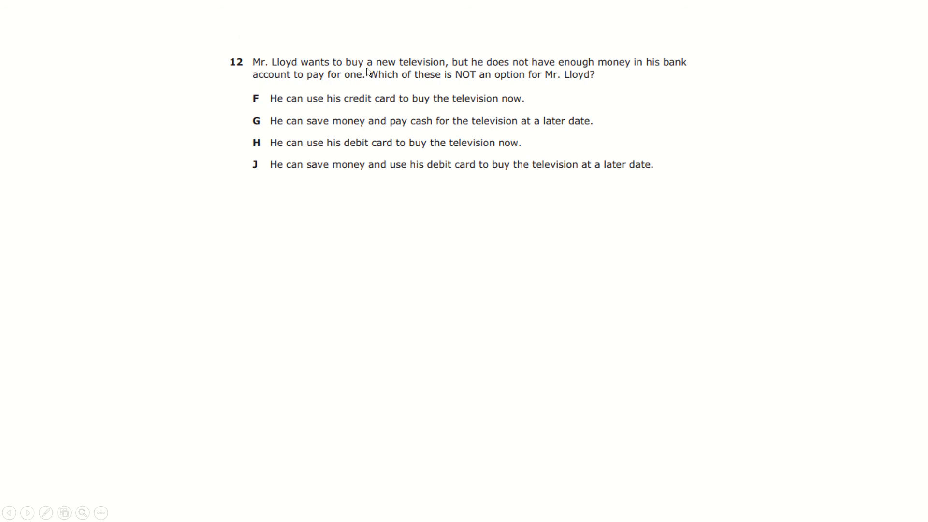
{"action": "mouse_move", "coordinate": [529, 66]}
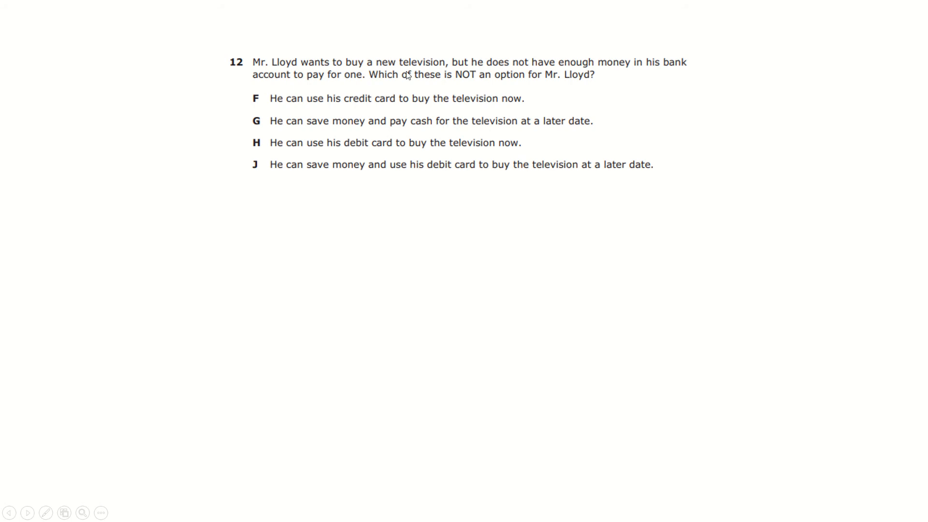
{"action": "mouse_move", "coordinate": [275, 117]}
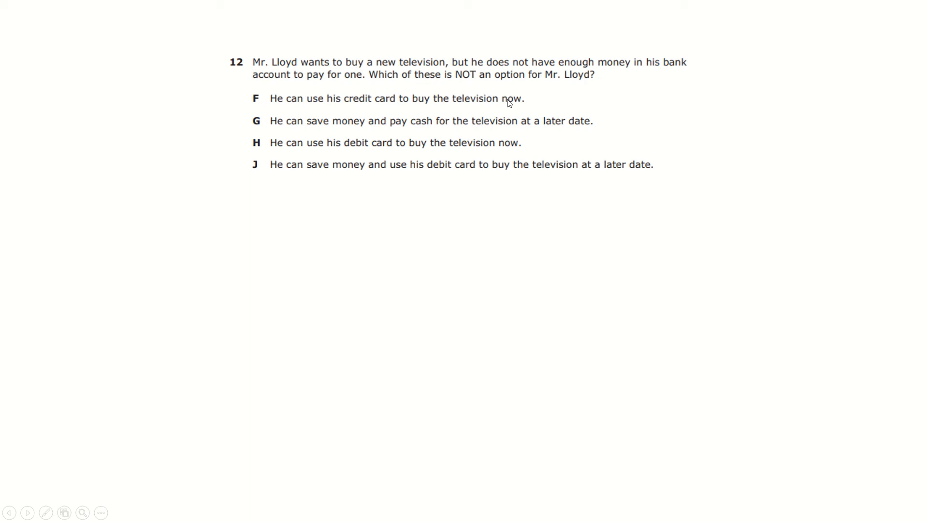
{"action": "mouse_move", "coordinate": [246, 140]}
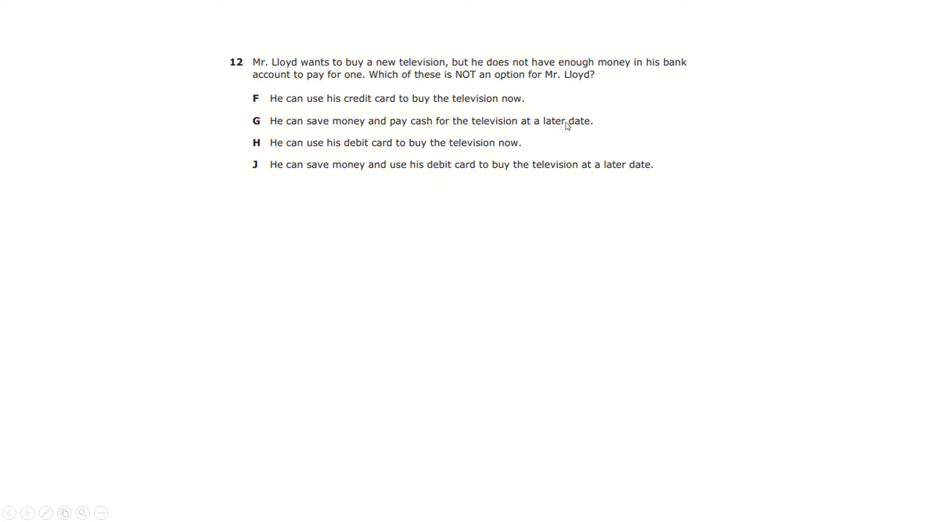
{"action": "mouse_move", "coordinate": [256, 155]}
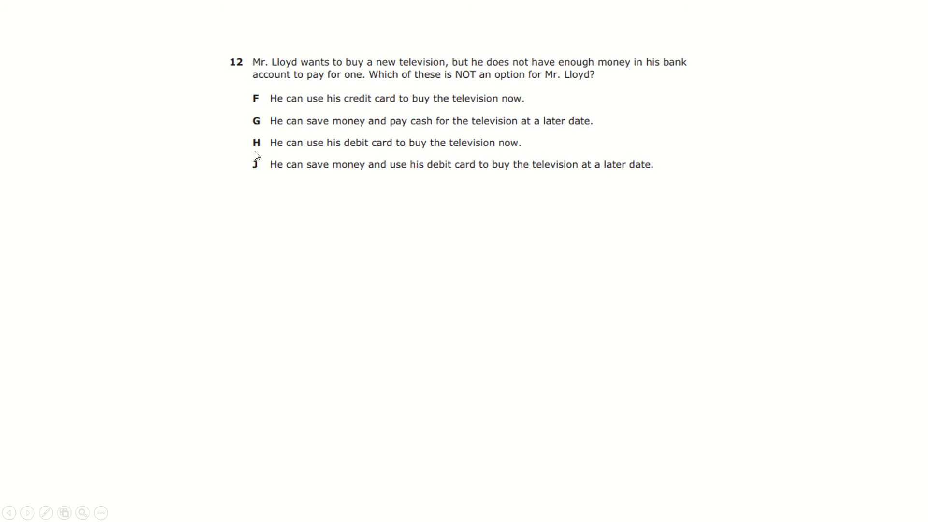
{"action": "mouse_move", "coordinate": [370, 174]}
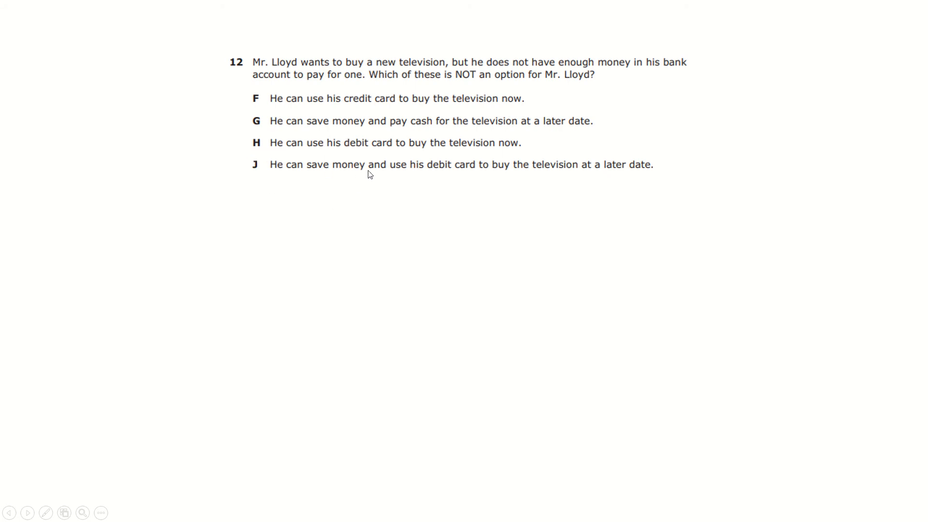
{"action": "mouse_move", "coordinate": [296, 180]}
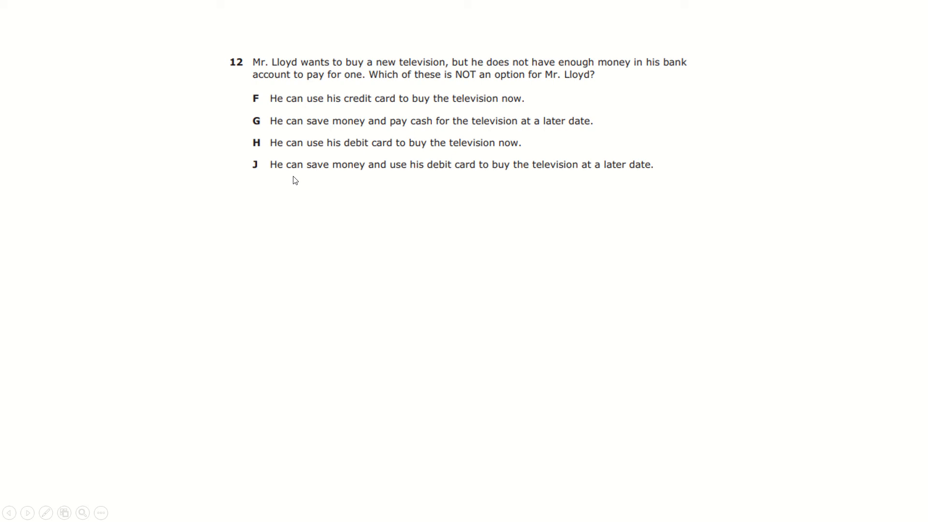
{"action": "mouse_move", "coordinate": [264, 178]}
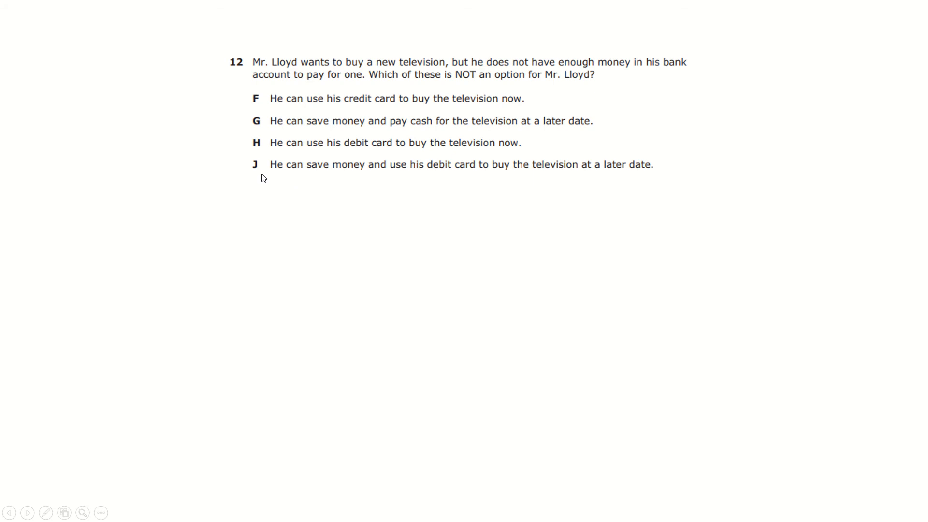
{"action": "mouse_move", "coordinate": [514, 166]}
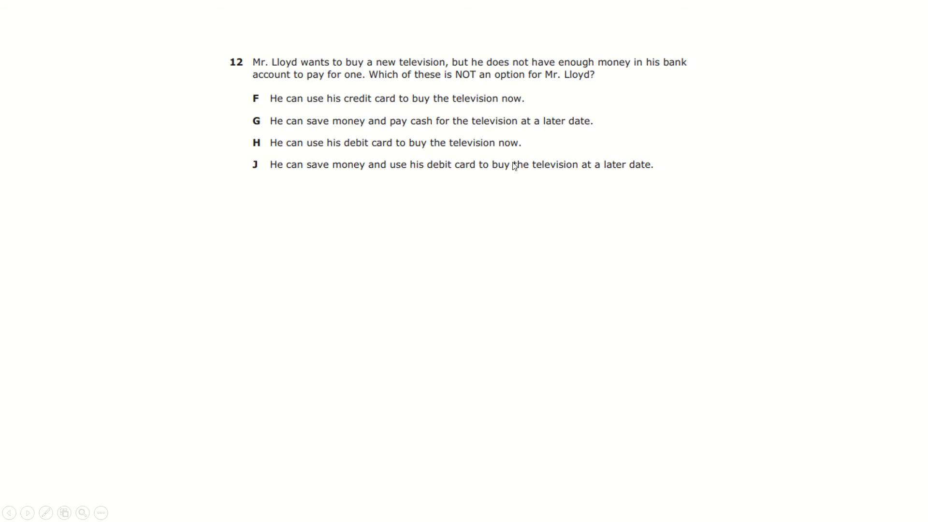
{"action": "mouse_move", "coordinate": [515, 199]}
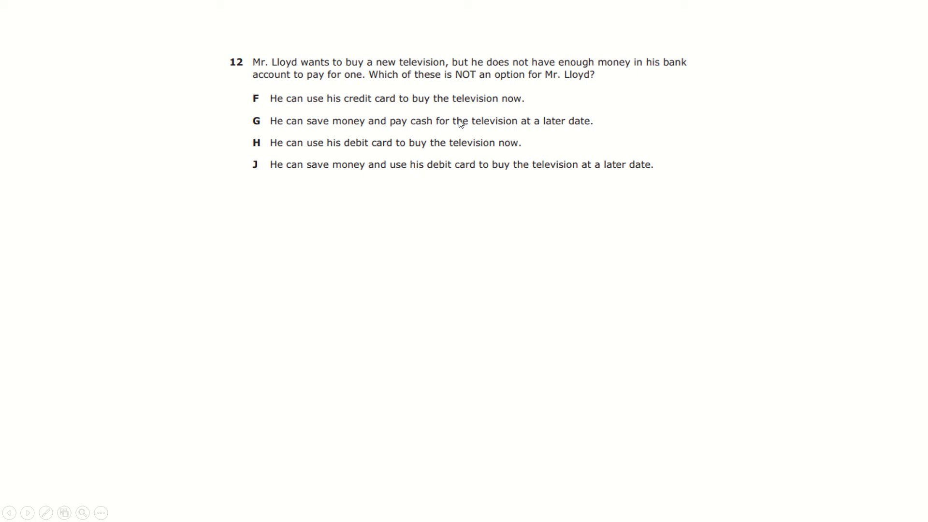
{"action": "mouse_move", "coordinate": [377, 105]}
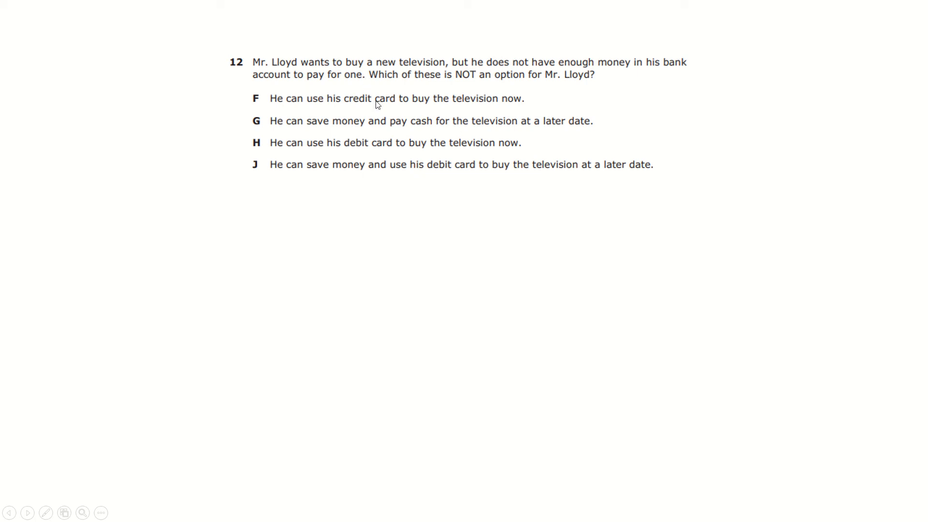
{"action": "mouse_move", "coordinate": [374, 107]}
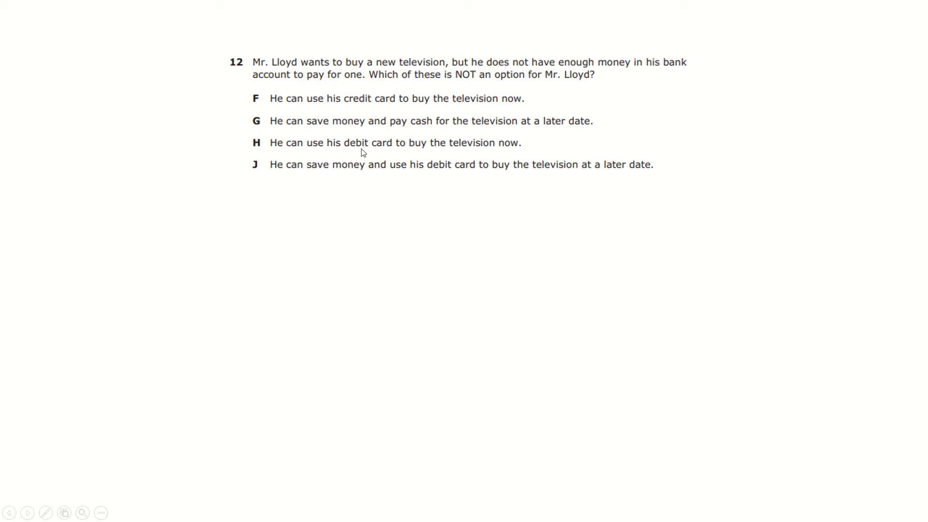
{"action": "mouse_move", "coordinate": [355, 156]}
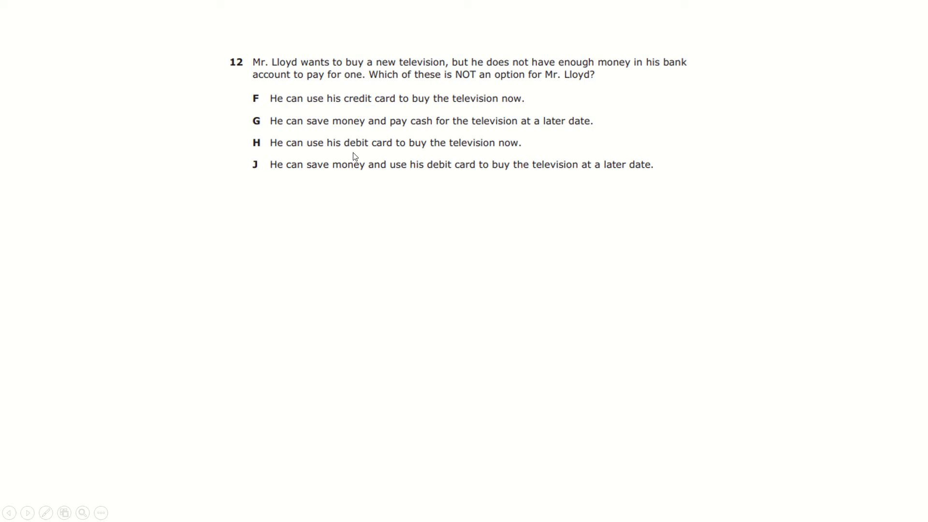
{"action": "mouse_move", "coordinate": [356, 147]}
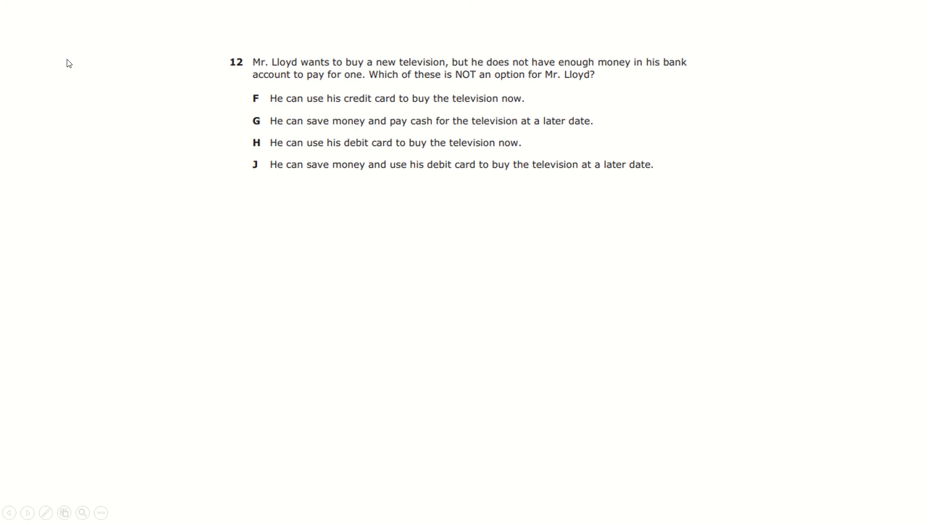
{"action": "mouse_move", "coordinate": [454, 123]}
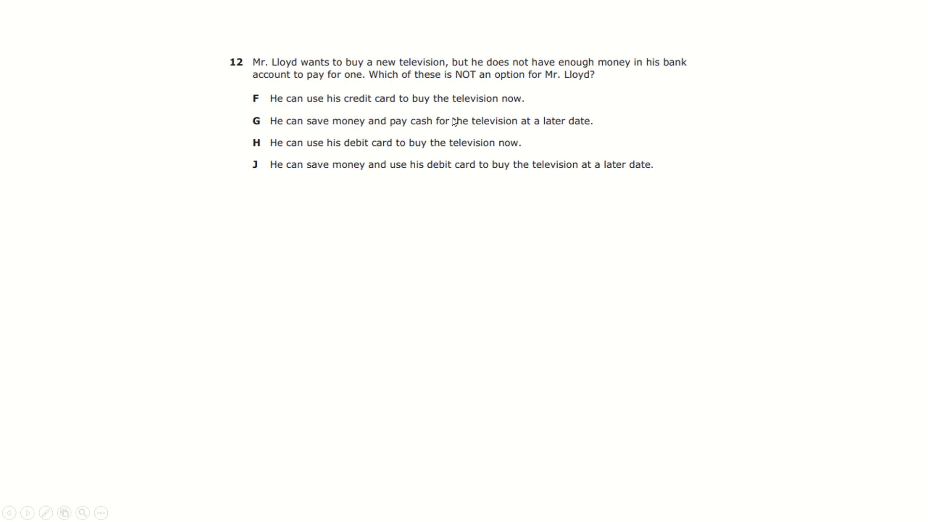
{"action": "mouse_move", "coordinate": [429, 117]}
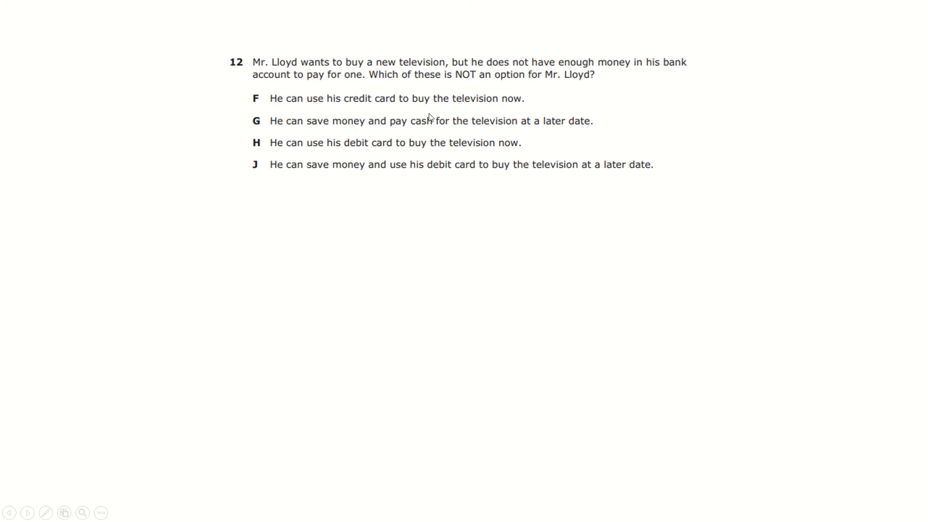
{"action": "mouse_move", "coordinate": [420, 110]}
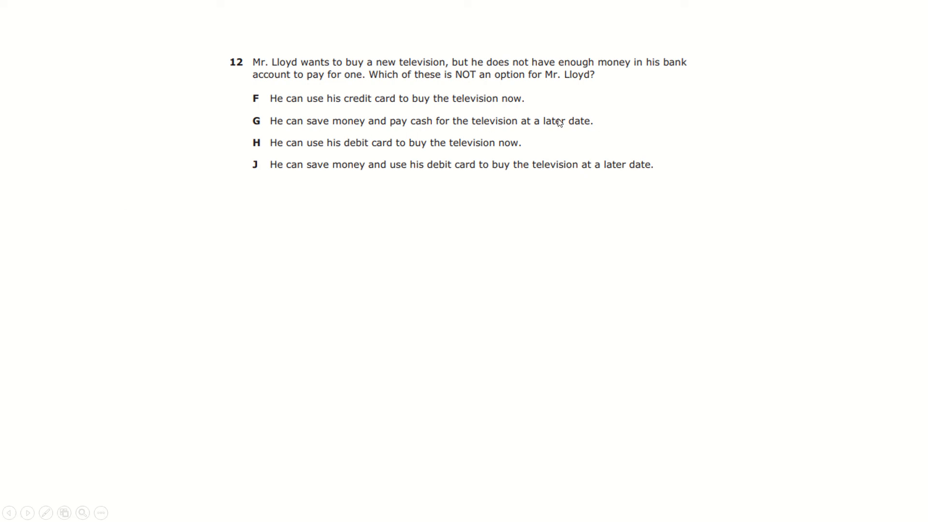
{"action": "mouse_move", "coordinate": [501, 127]}
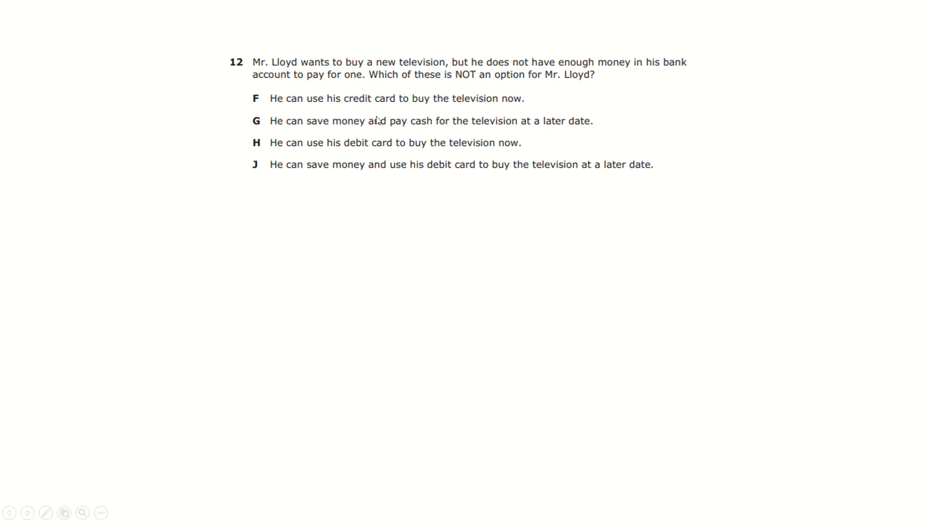
{"action": "mouse_move", "coordinate": [348, 136]}
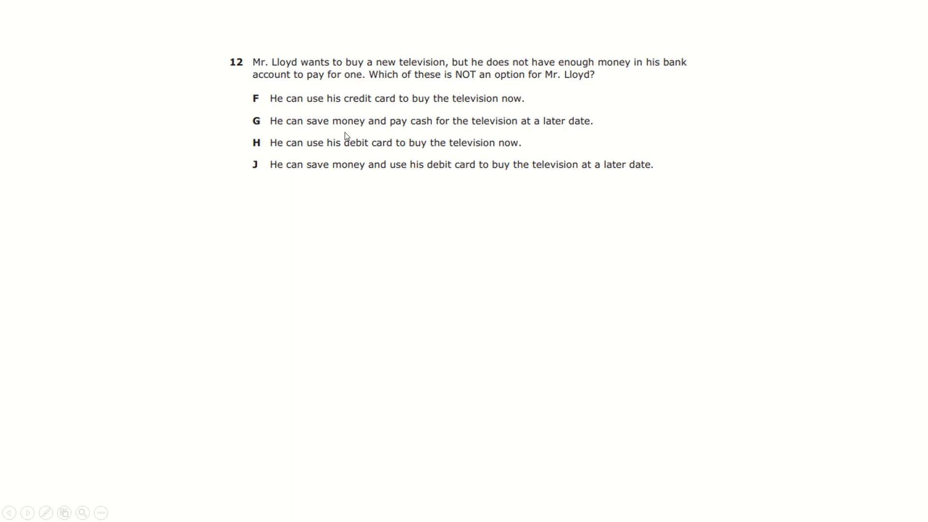
{"action": "mouse_move", "coordinate": [191, 174]}
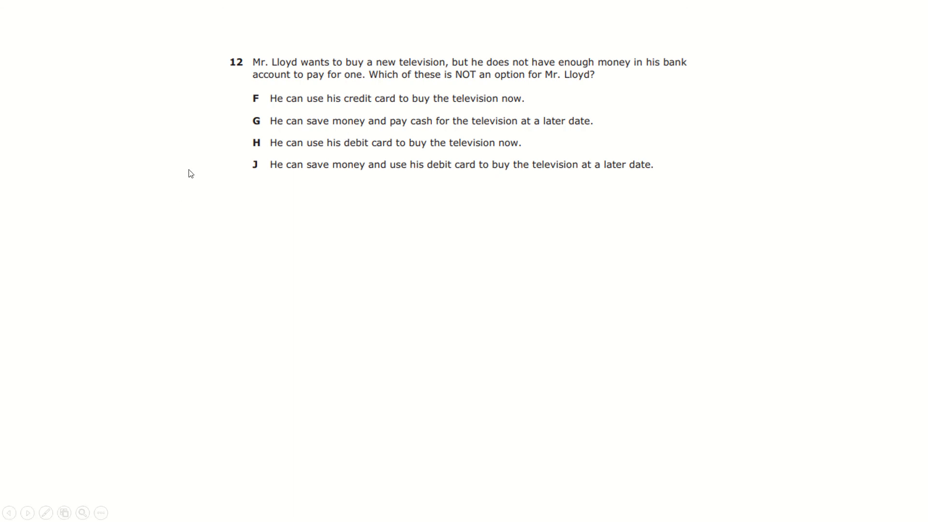
{"action": "mouse_move", "coordinate": [292, 180]}
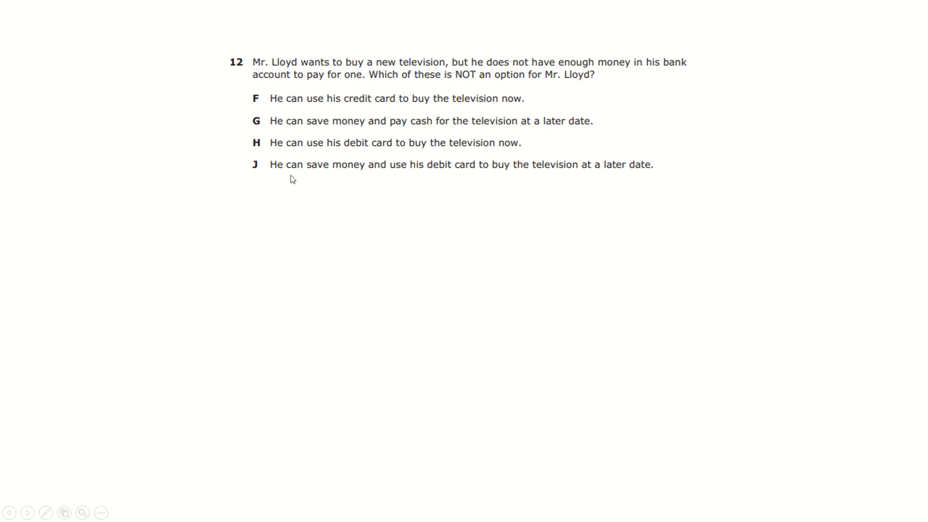
{"action": "mouse_move", "coordinate": [285, 172]}
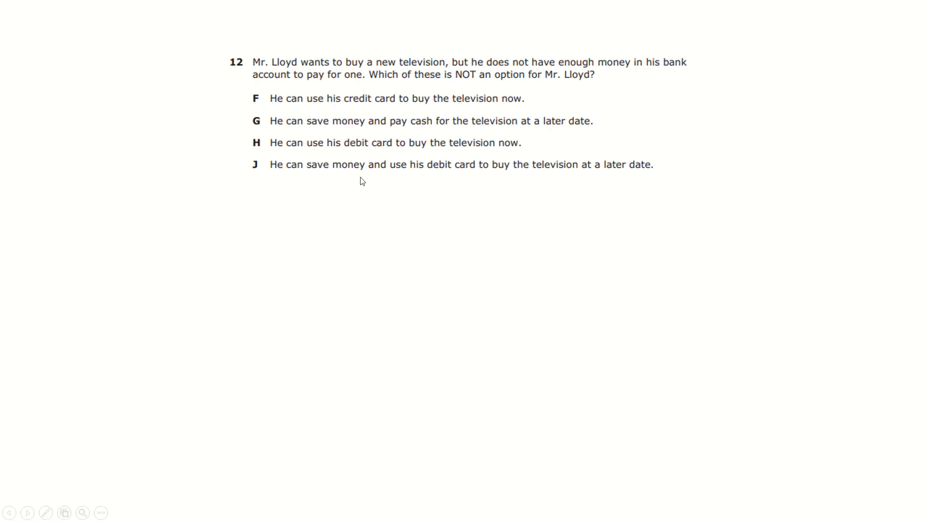
{"action": "mouse_move", "coordinate": [444, 160]}
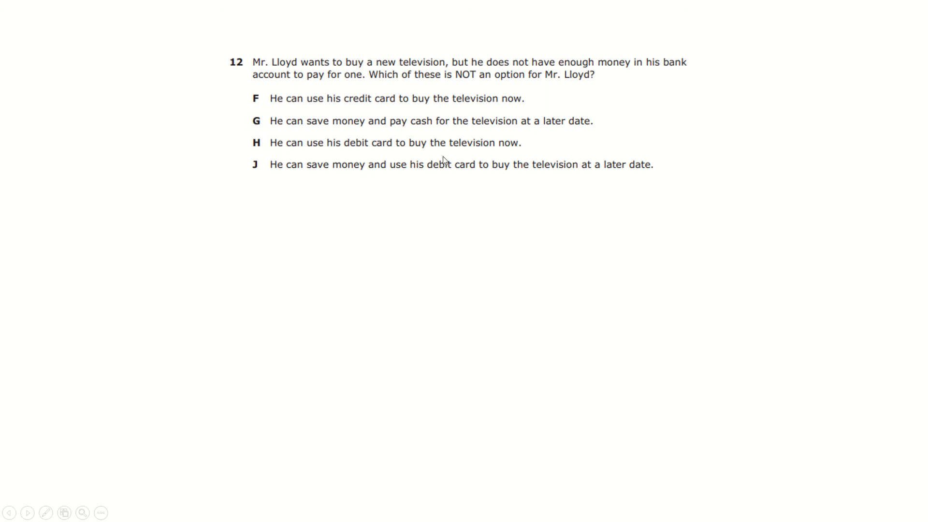